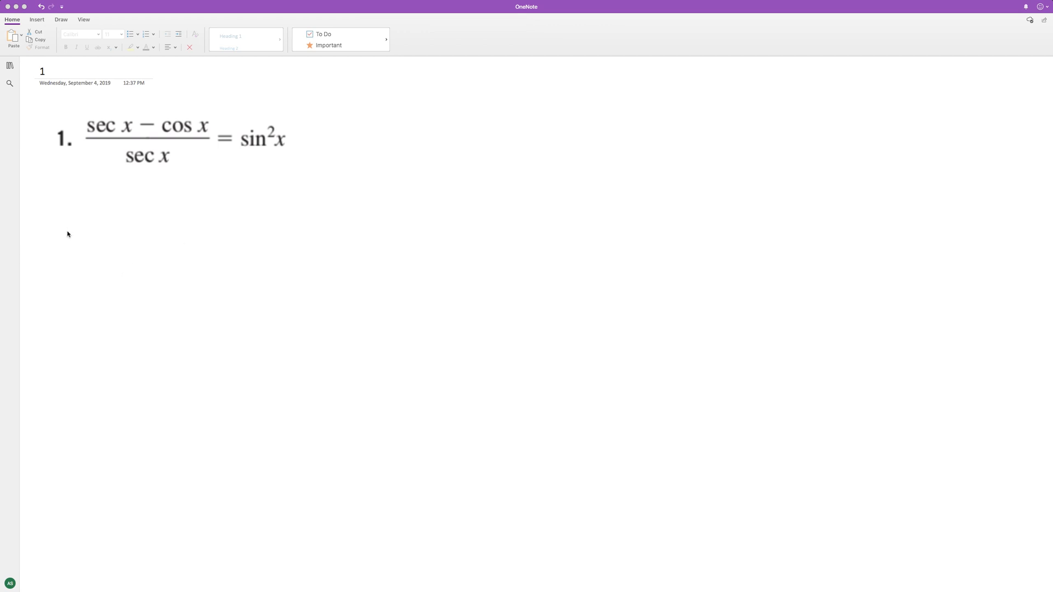
# Switch to the Draw tools with the black pen ready for inking.
pyautogui.click(60, 19)
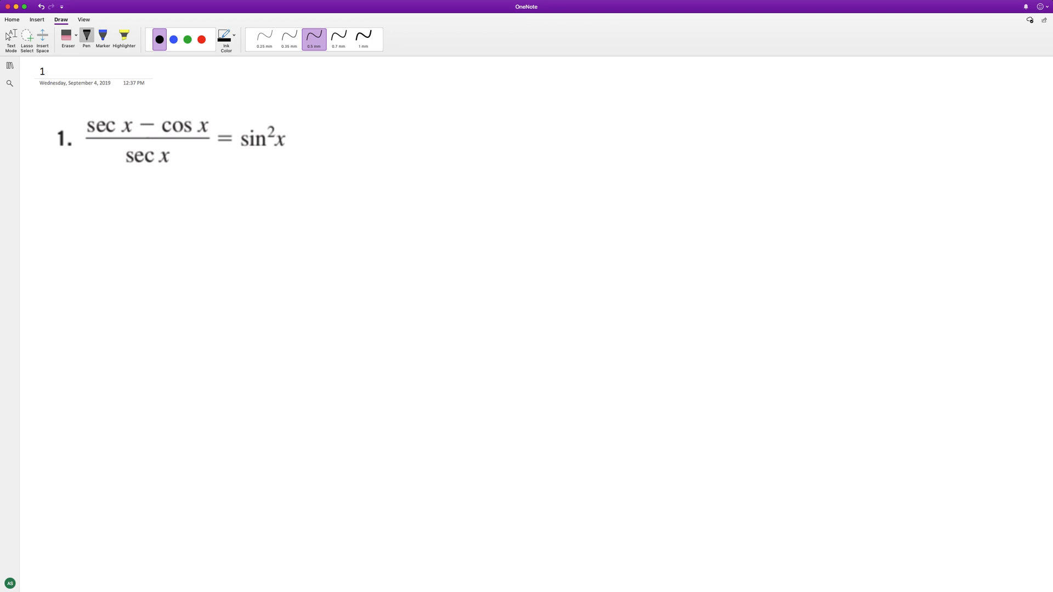
# Handwrite 1/cos x − cos x/1 beneath the equation with a long fraction bar underneath.
pyautogui.moveTo(94, 177); pyautogui.dragTo(145, 221)
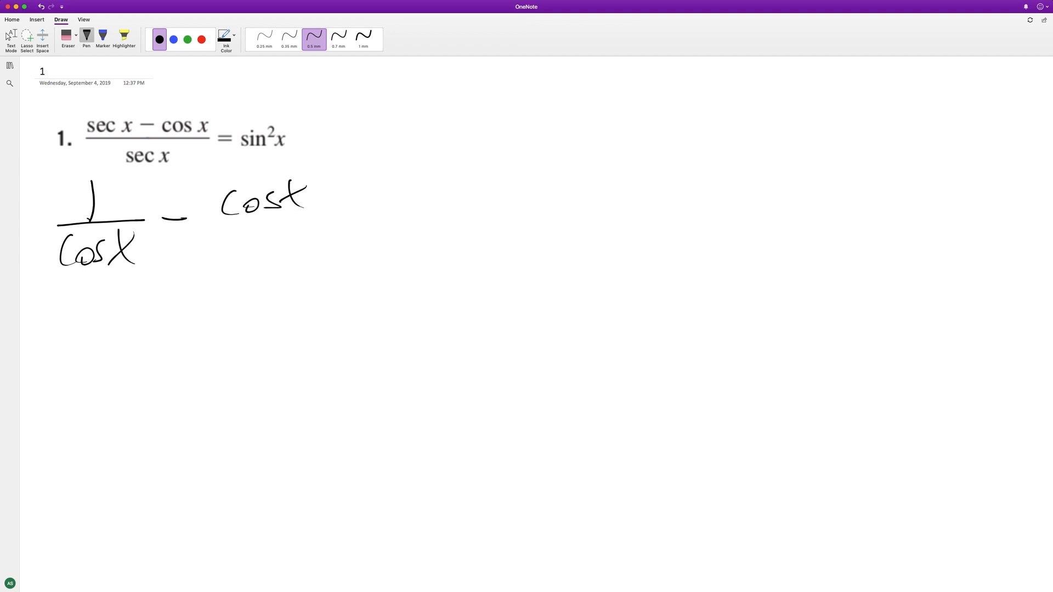
pyautogui.moveTo(218, 218); pyautogui.dragTo(322, 282)
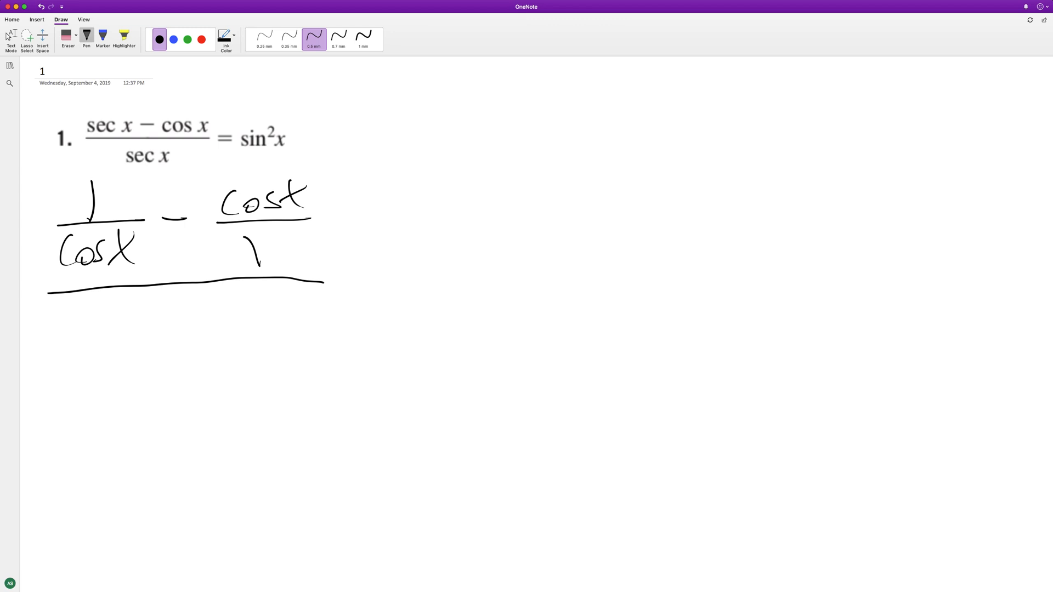